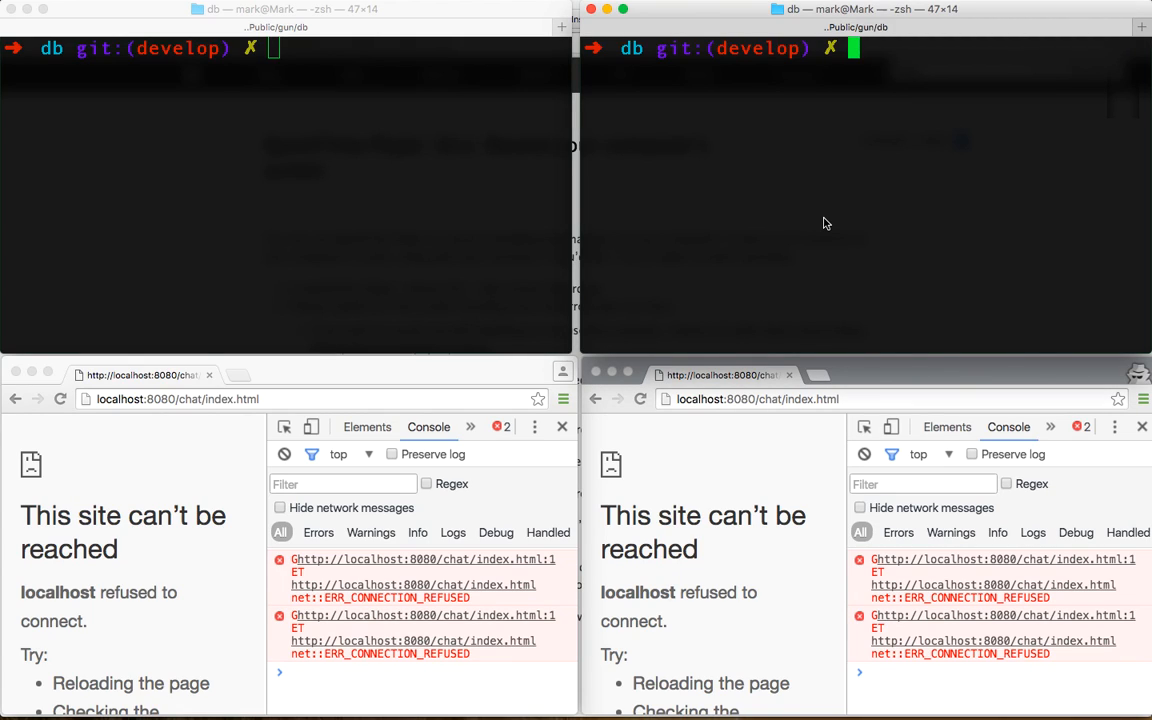
- Run node examples/http.js on ports 8080 and 8081 so both chat pages load
{"action": "type", "text": "rm da"}
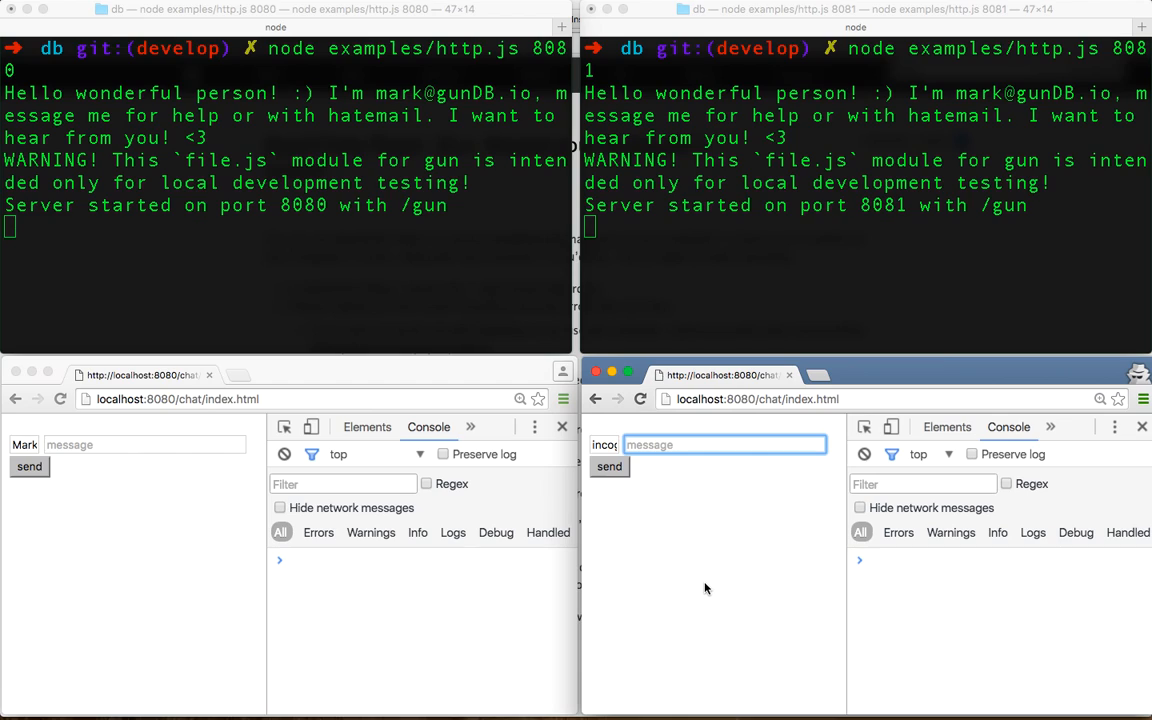
- Send numbered messages from Mark's window and message 6 from the incog window
{"action": "left_click", "coordinate": [144, 444]}
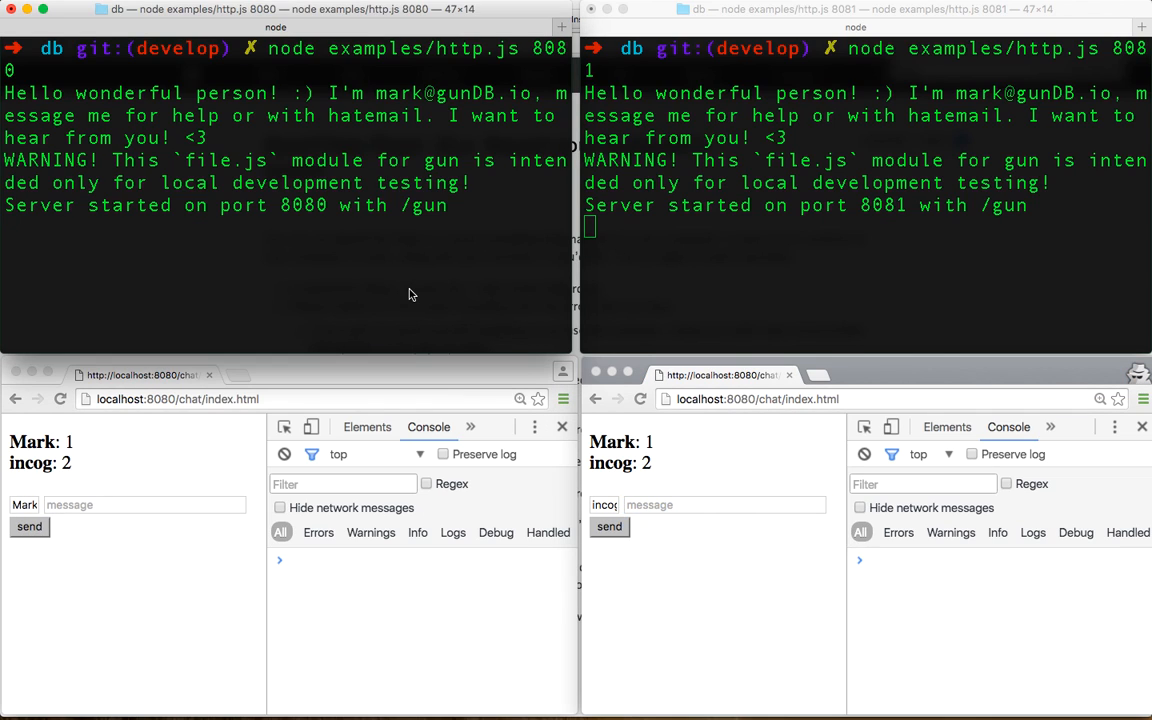
{"action": "key", "text": "ctrl+c"}
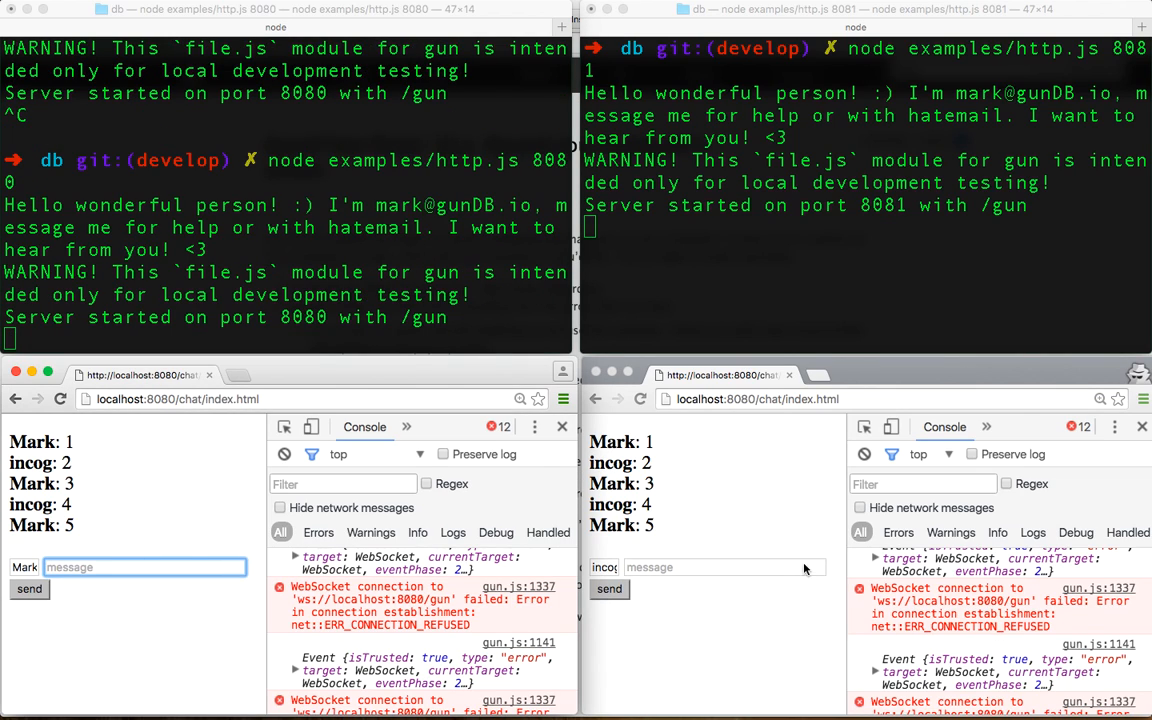
{"action": "left_click", "coordinate": [720, 588]}
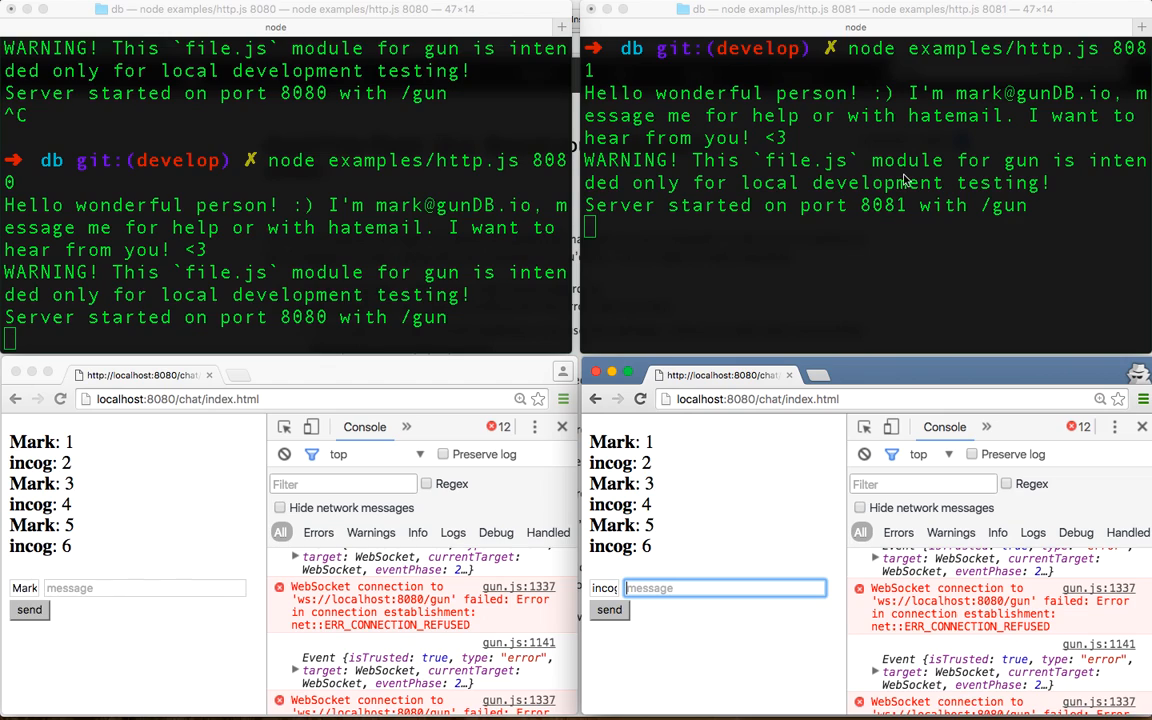
{"action": "key", "text": "ctrl+c"}
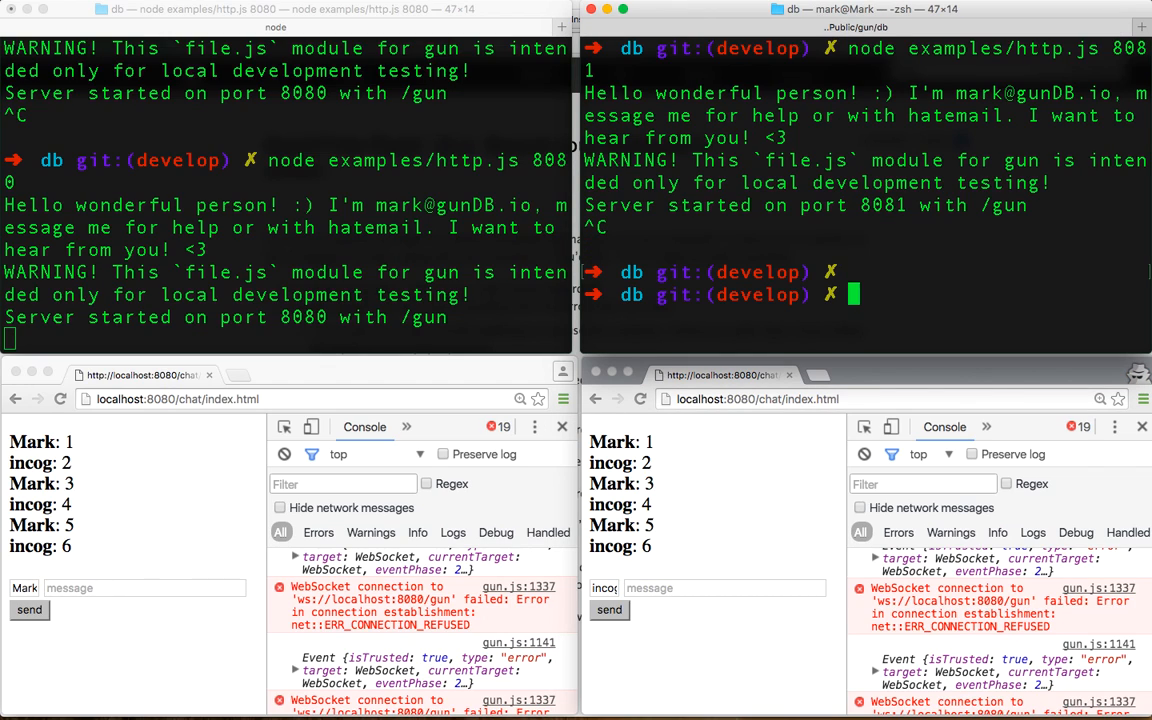
- Rerun the 8081 server in the right terminal while messages 7 and 8 arrive
{"action": "left_click", "coordinate": [724, 588]}
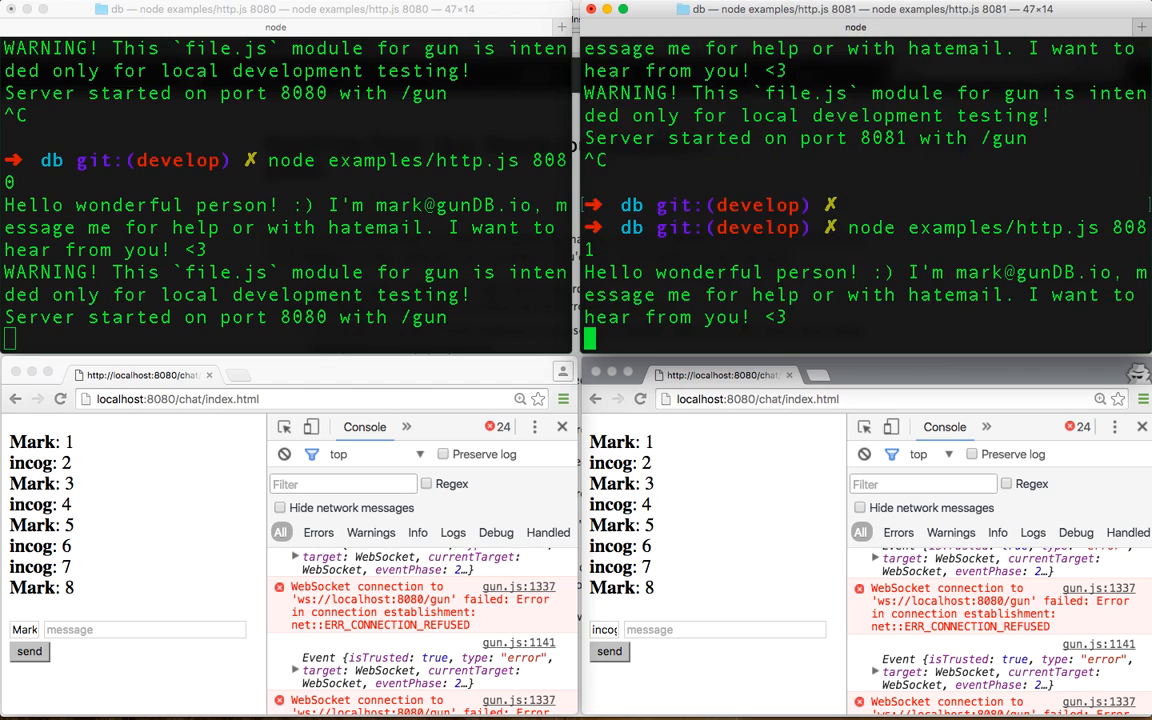
{"action": "type", "text": "9"}
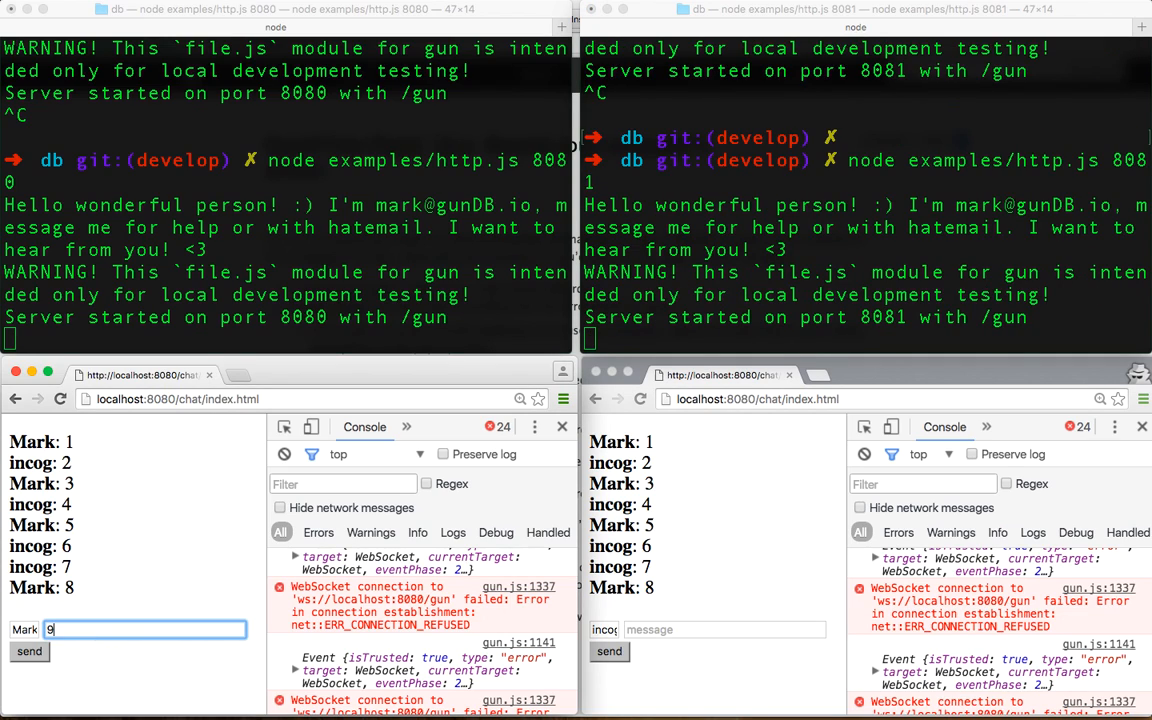